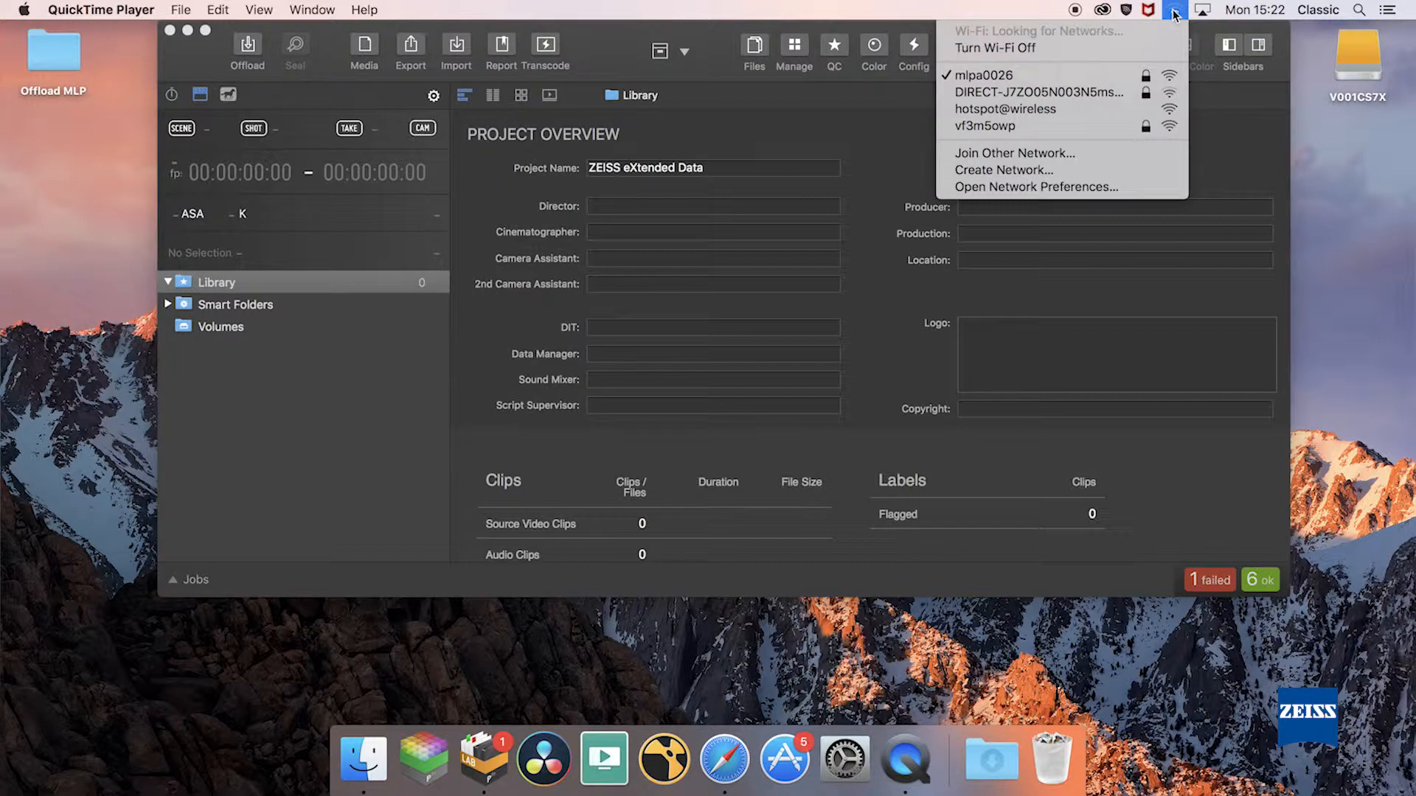
mouse_move(1114, 28)
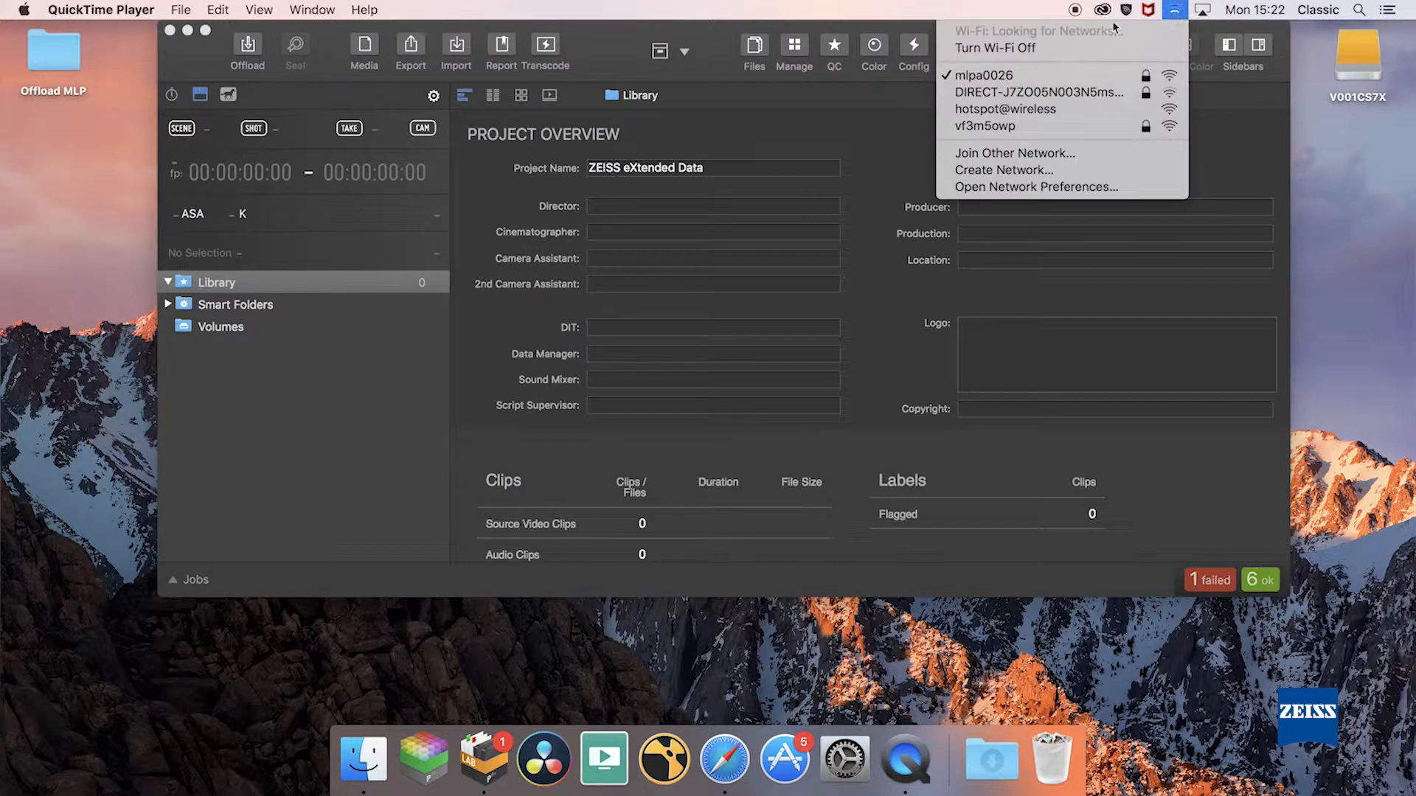
- Start offloading camera card V001CS7X into the library and maximize the window
click(247, 47)
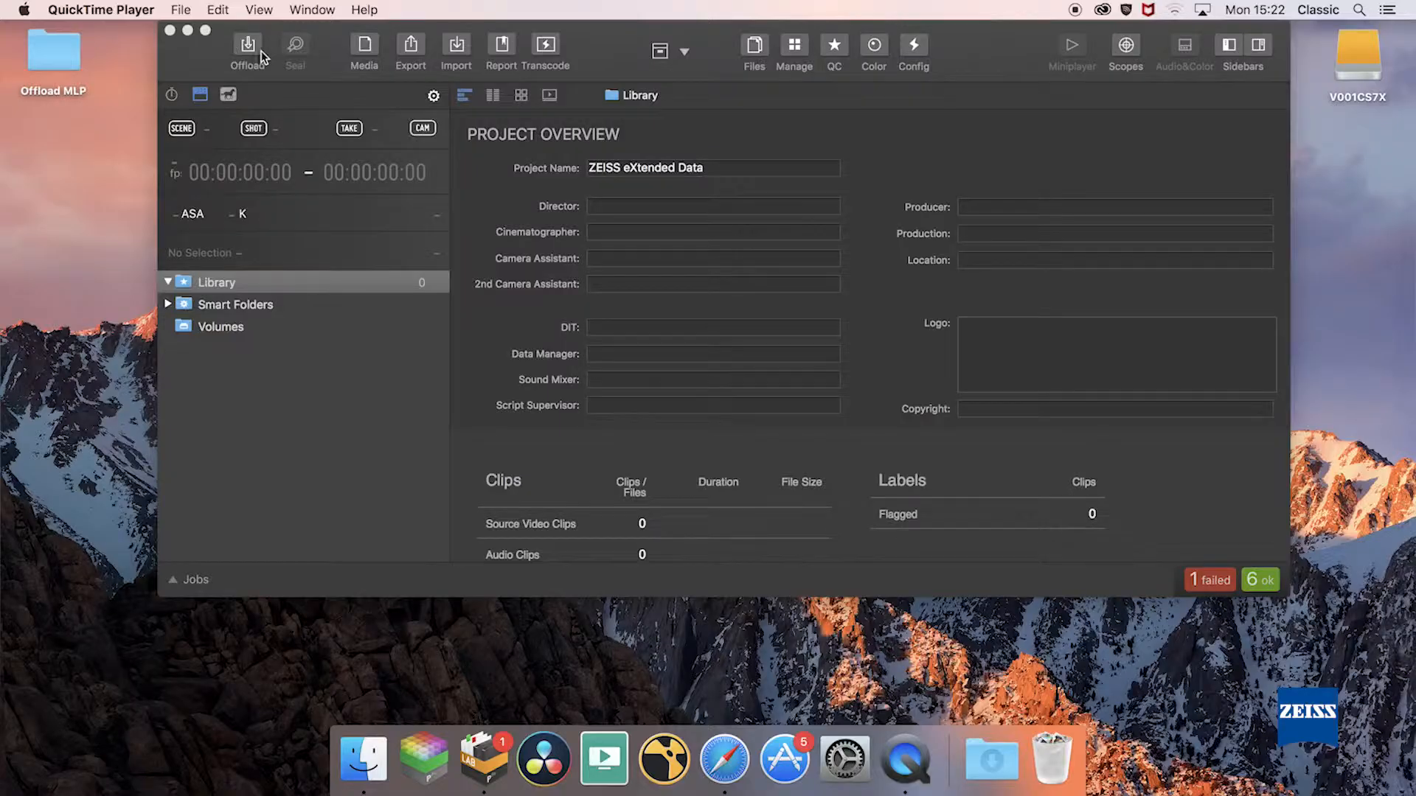
click(248, 47)
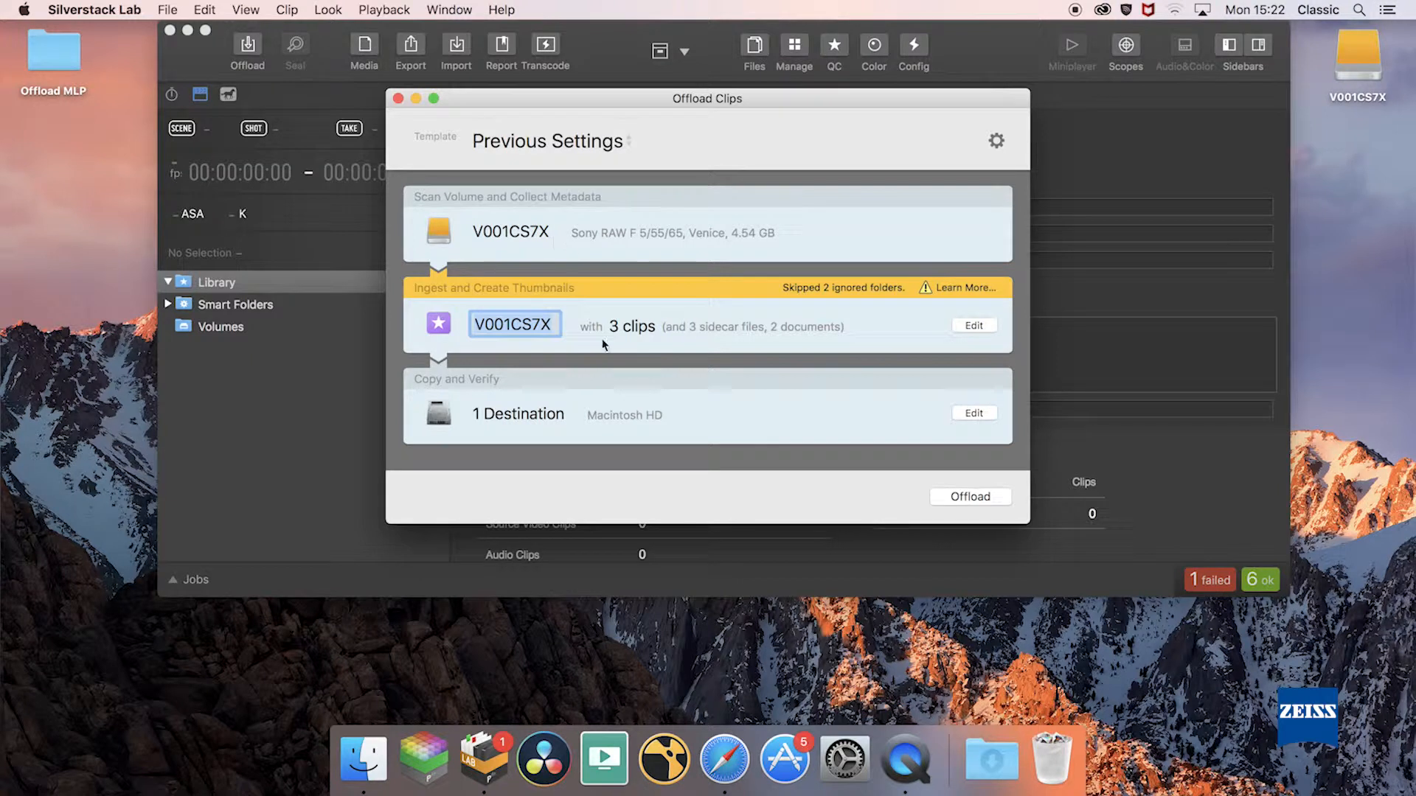
click(970, 497)
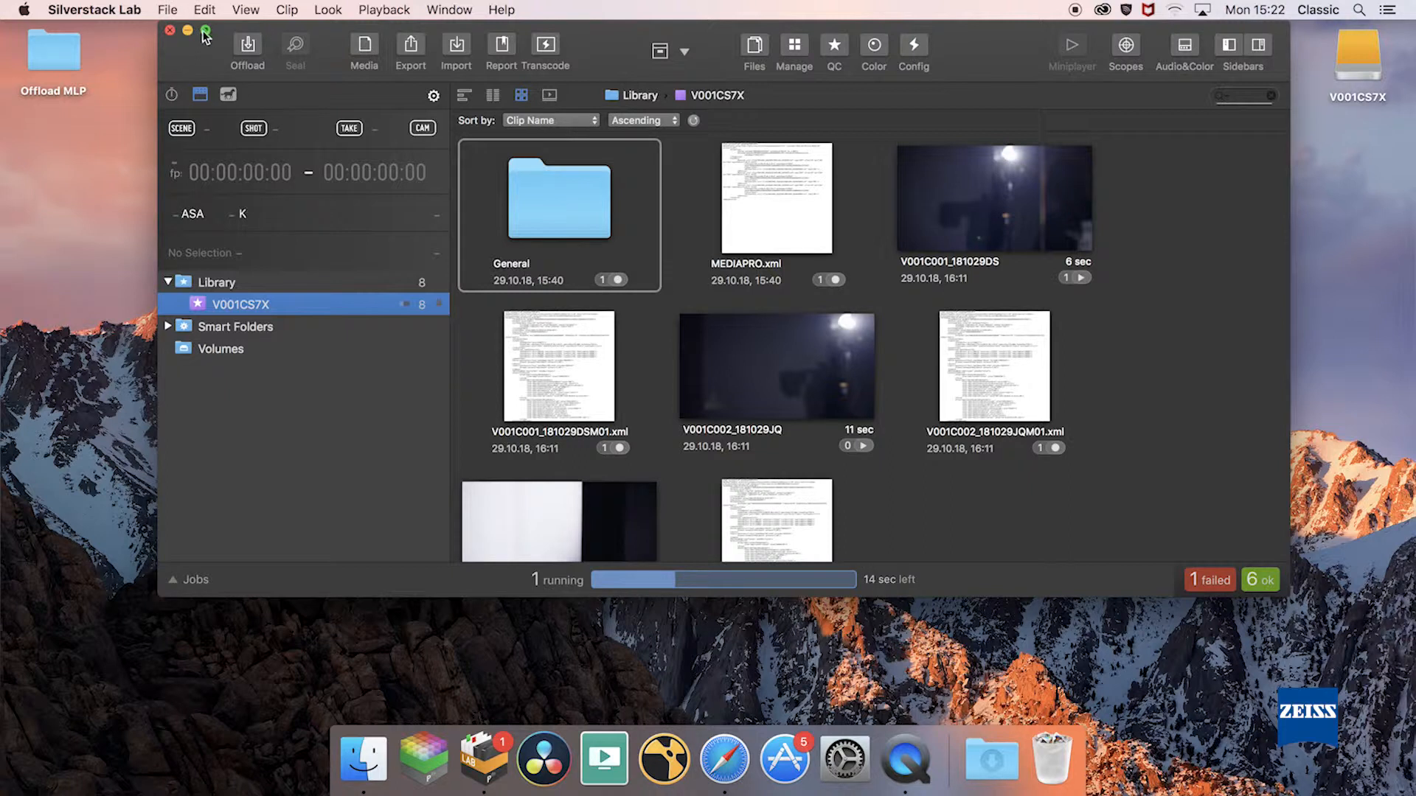
click(203, 31)
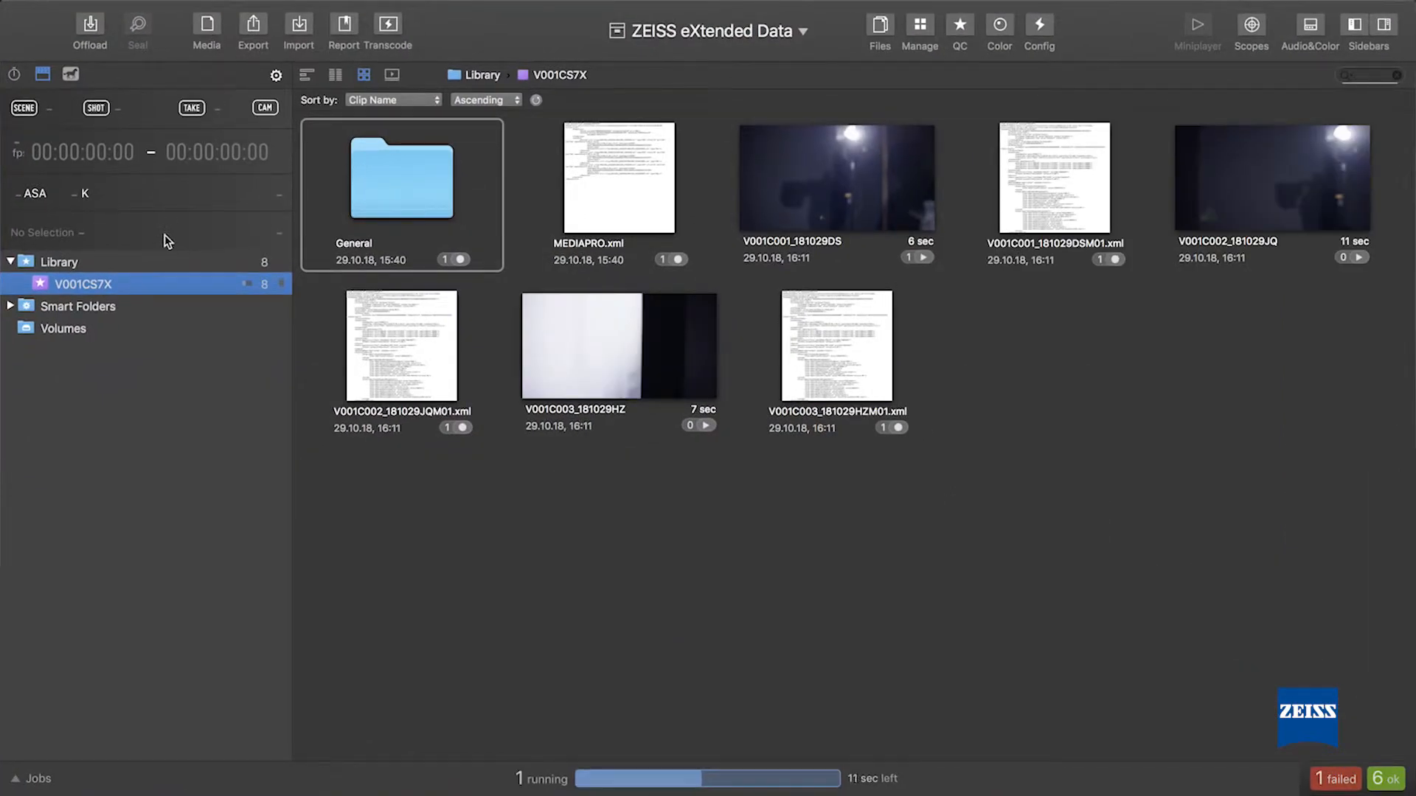
- Import CP.3 XD lens data from MasterLockit Plus and apply it to the three clips
click(297, 31)
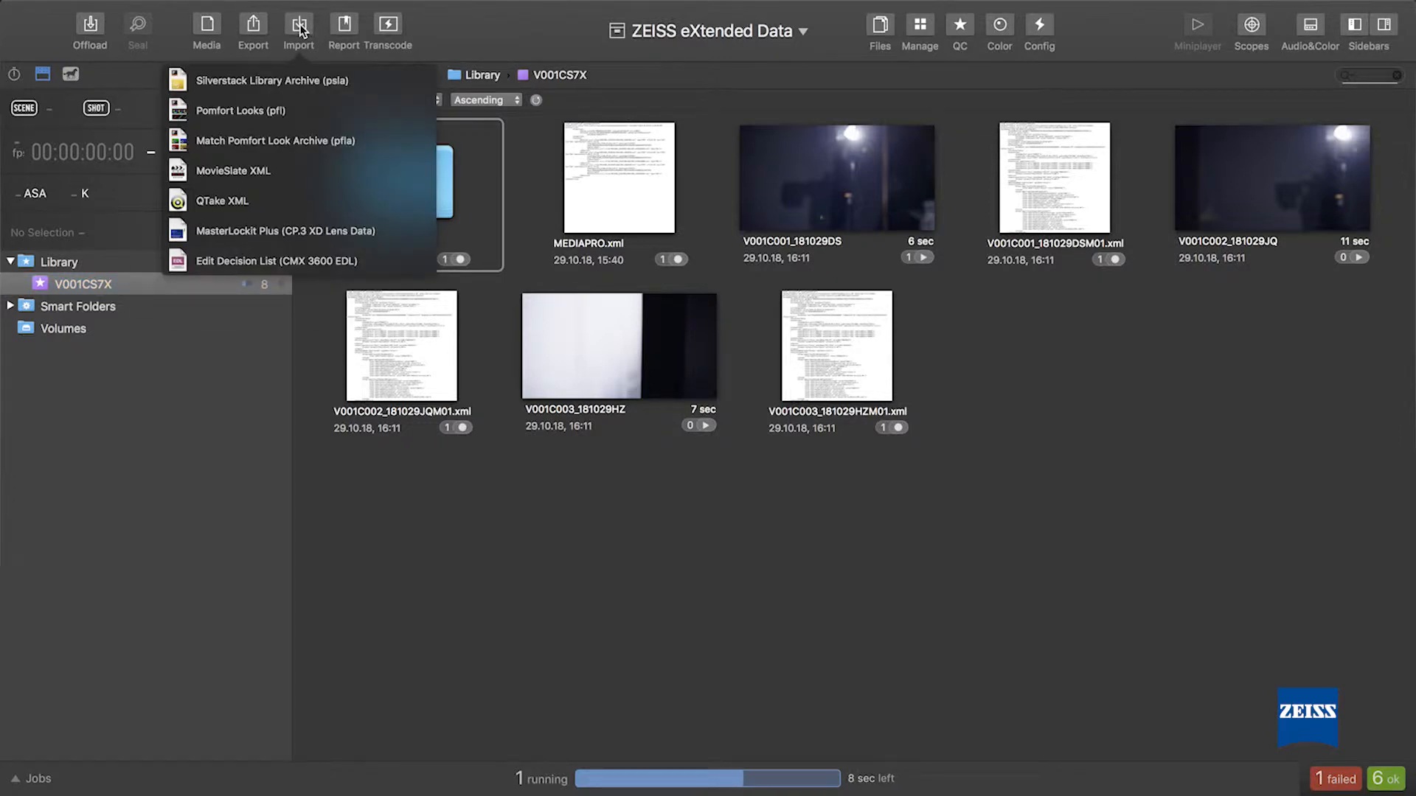
mouse_move(305, 74)
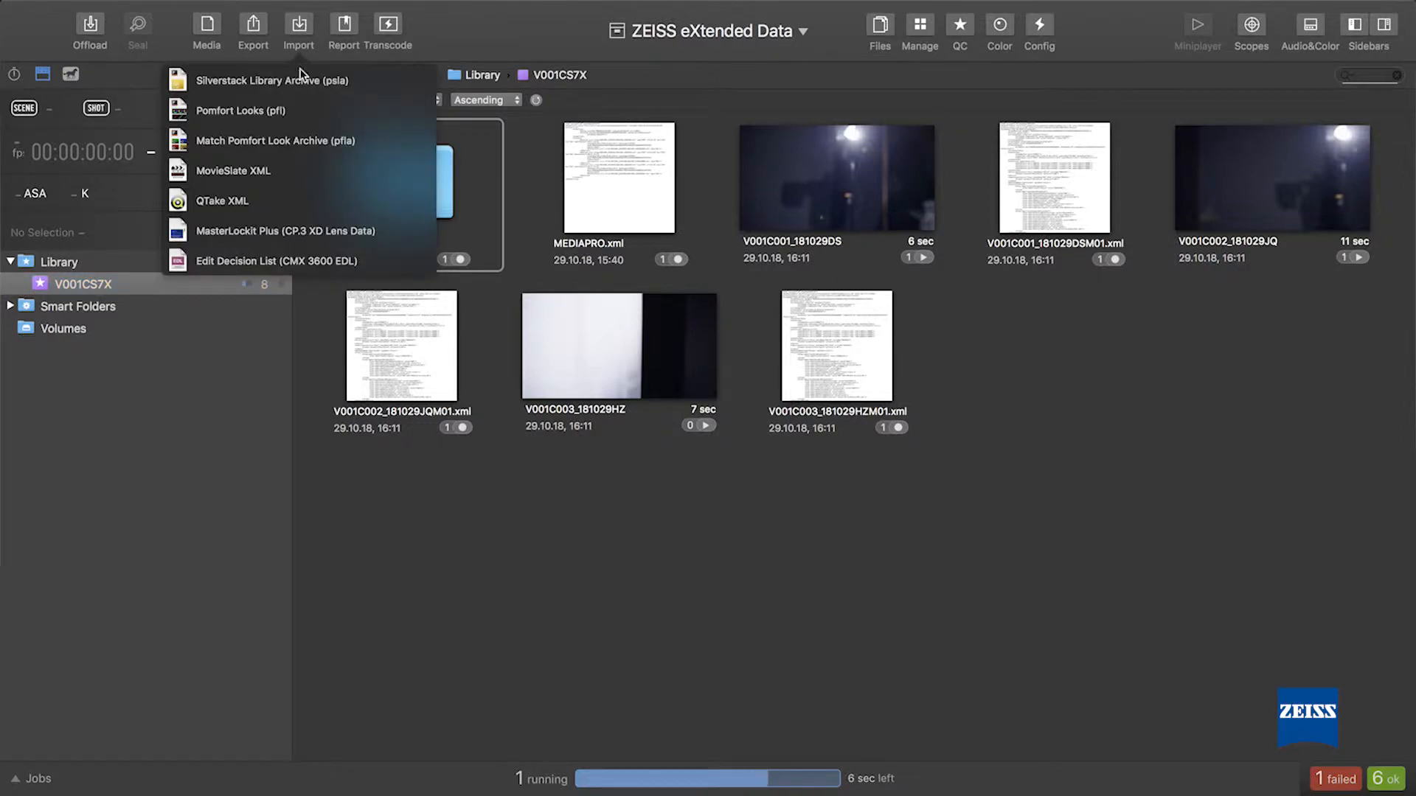
click(285, 230)
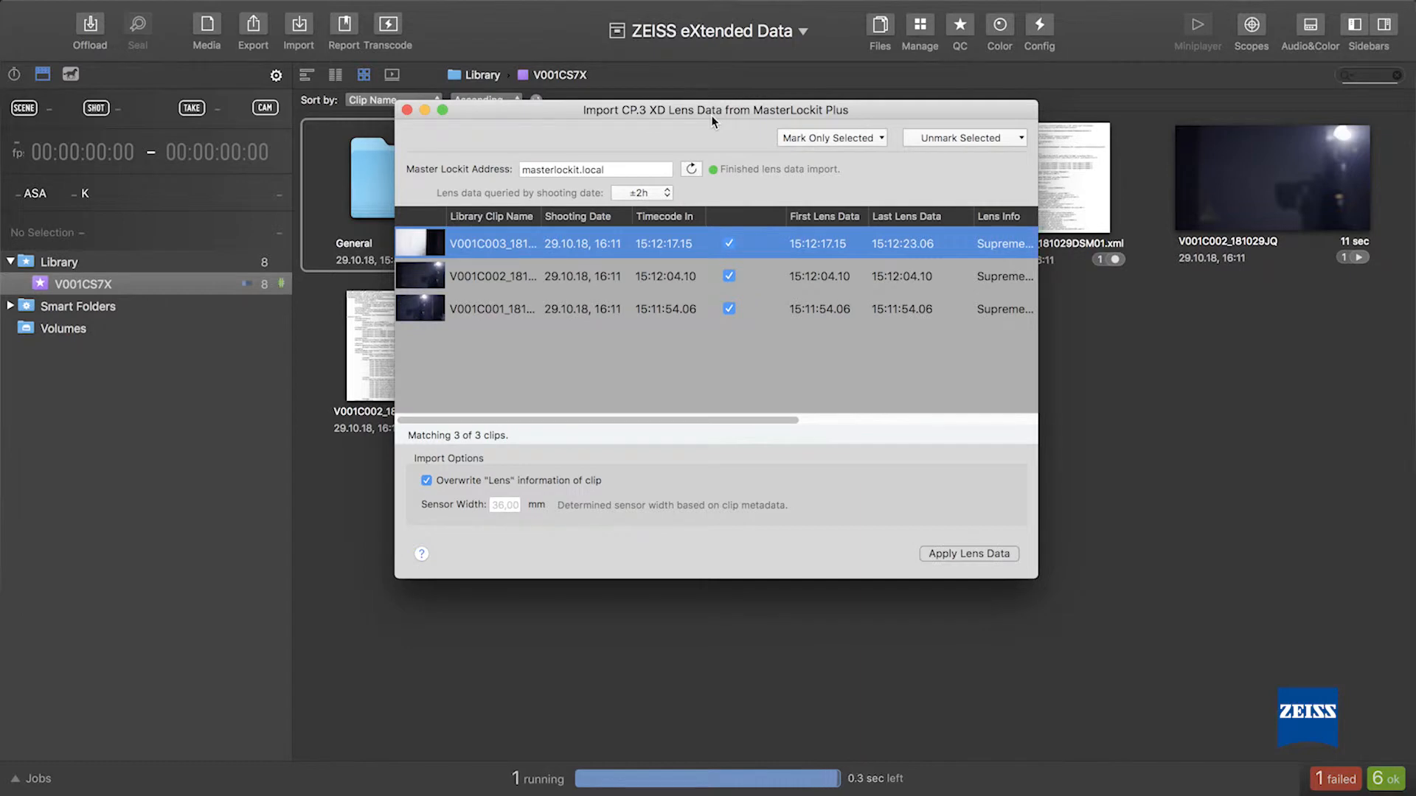
mouse_move(594, 277)
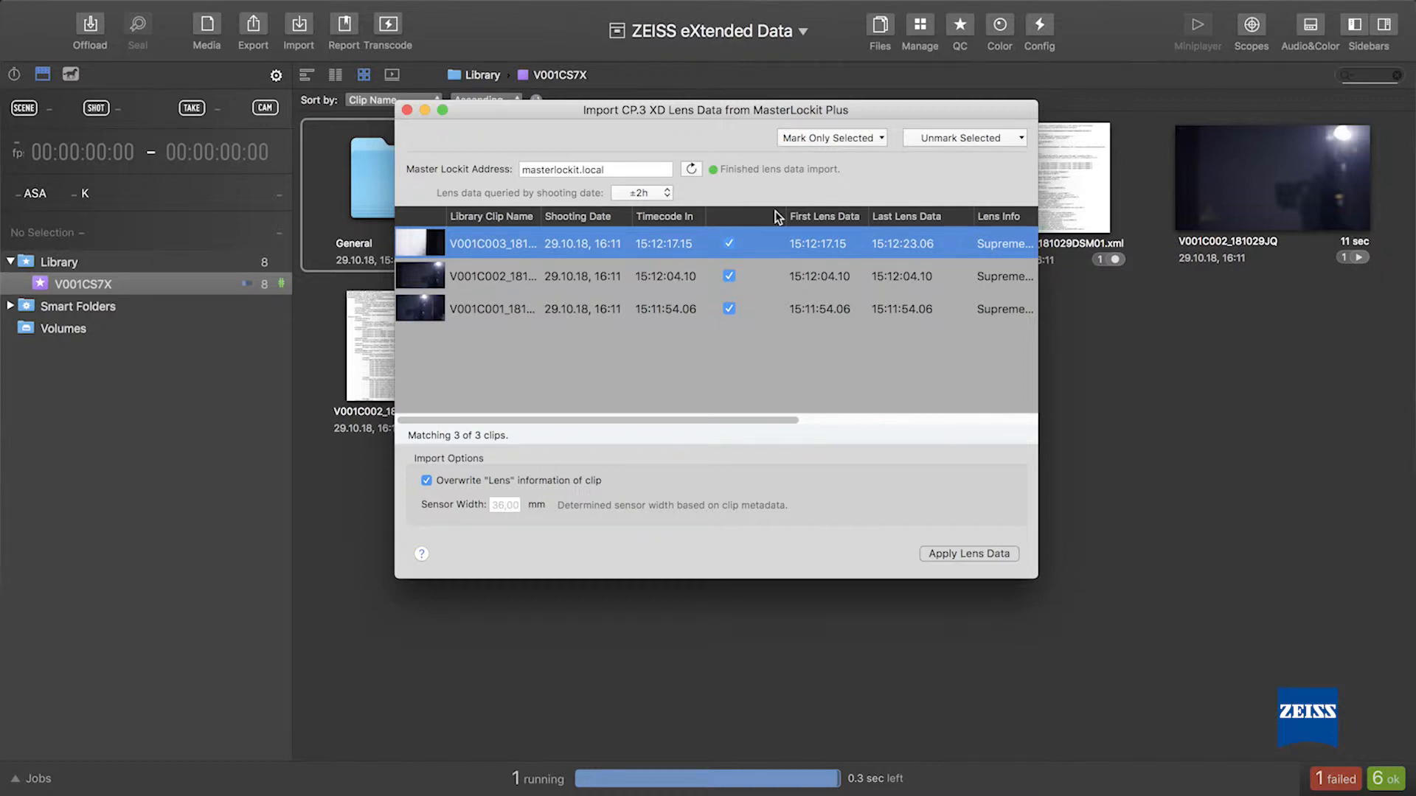
mouse_move(797, 274)
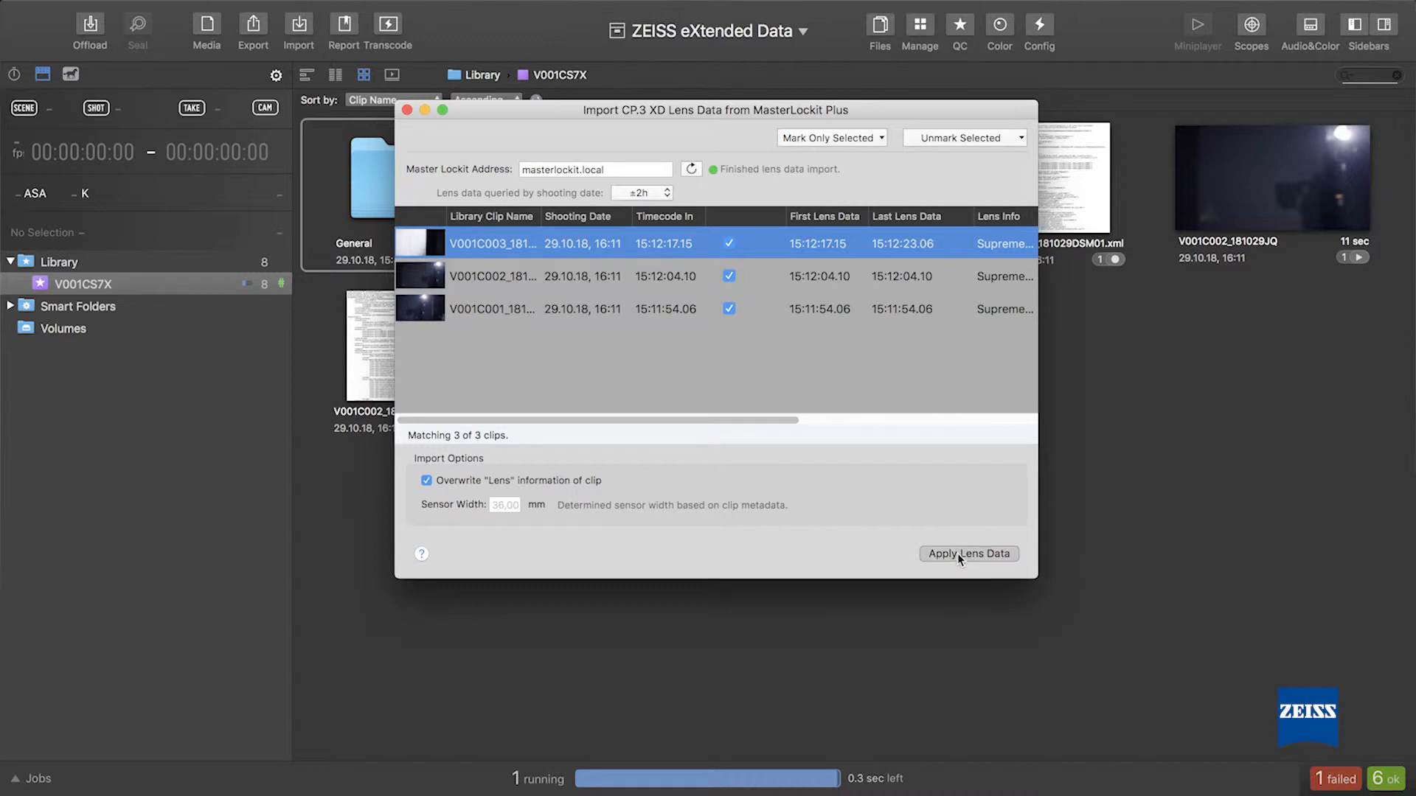
click(968, 554)
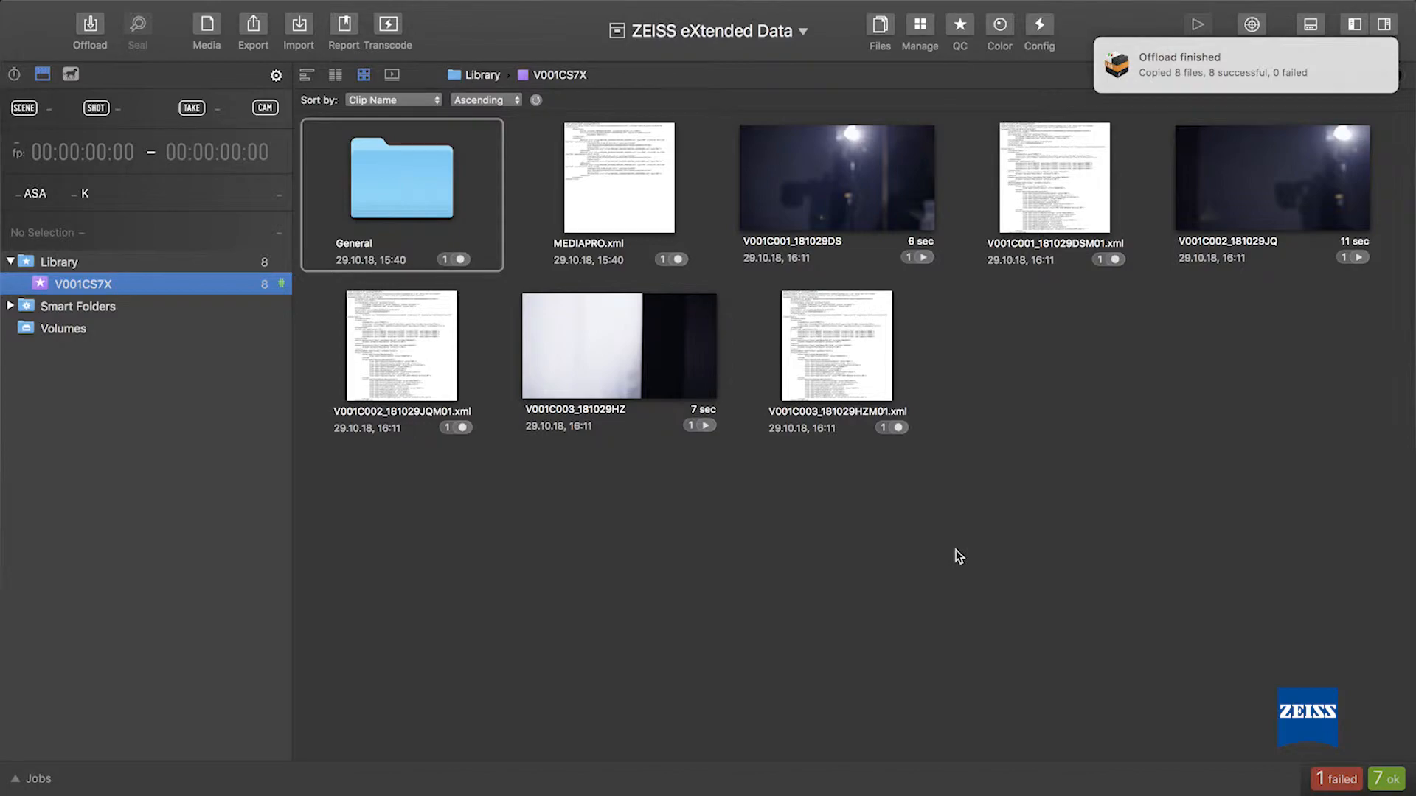
- Set up a ZEISS Lens Correction Files export for the three clips and proceed to destination selection
click(253, 25)
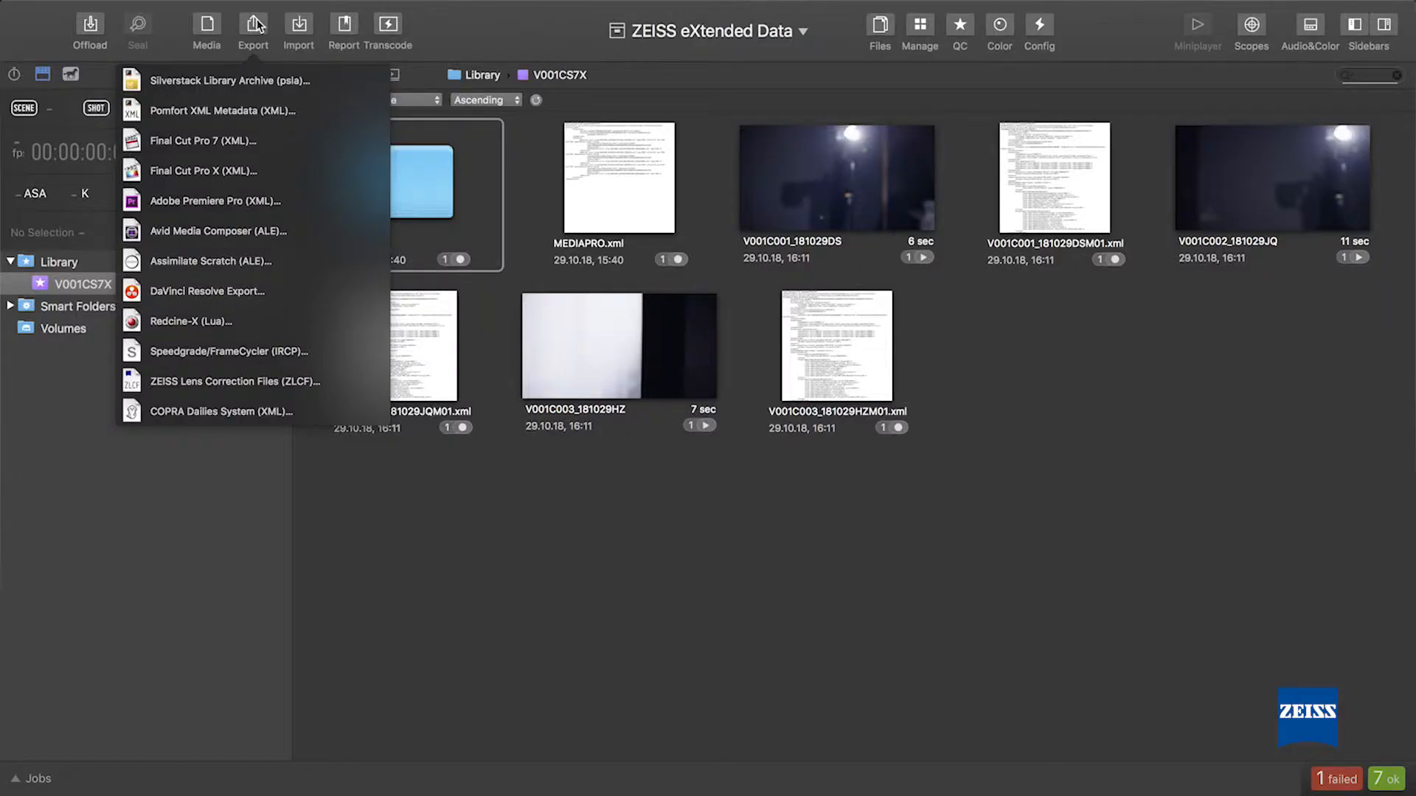
mouse_move(237, 380)
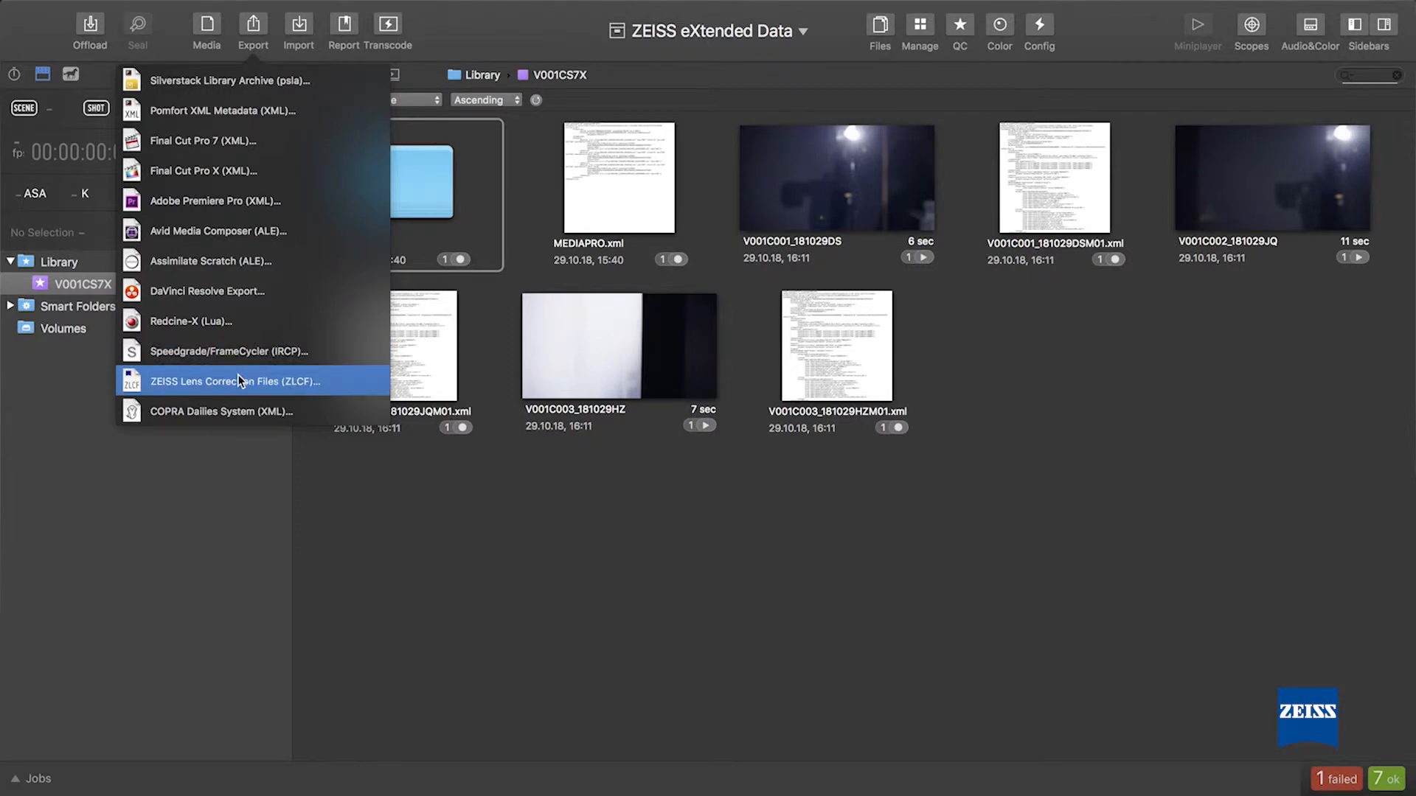
click(237, 380)
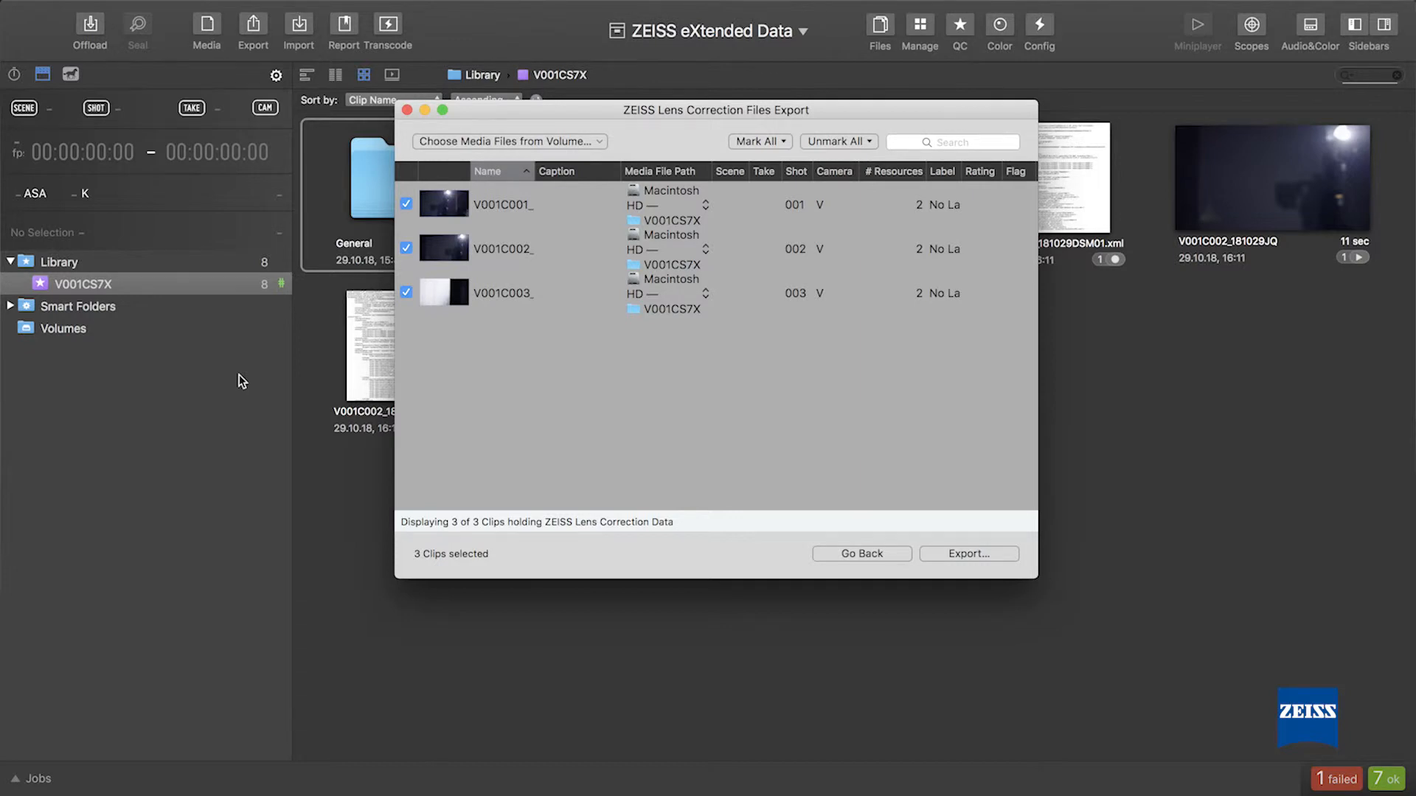
mouse_move(838, 305)
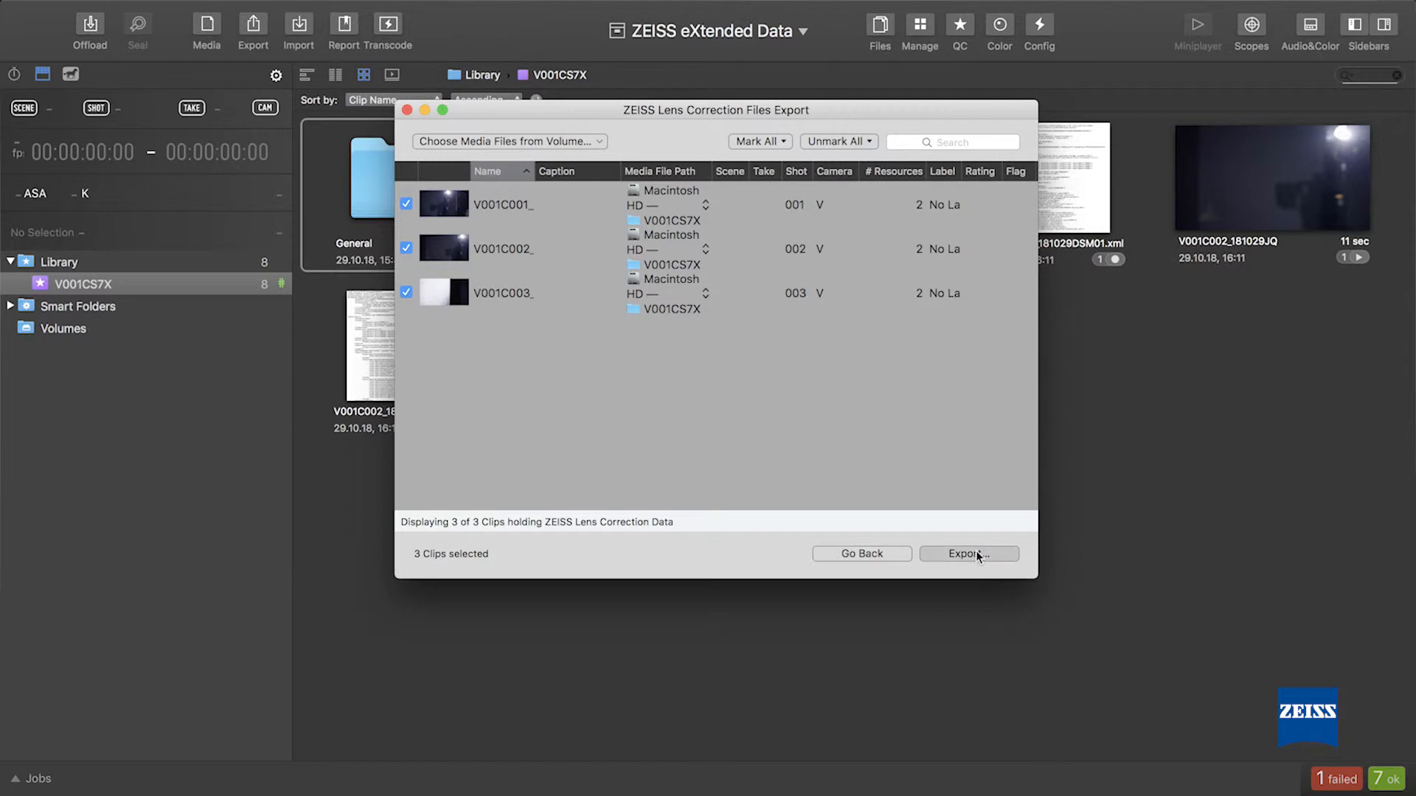
click(966, 553)
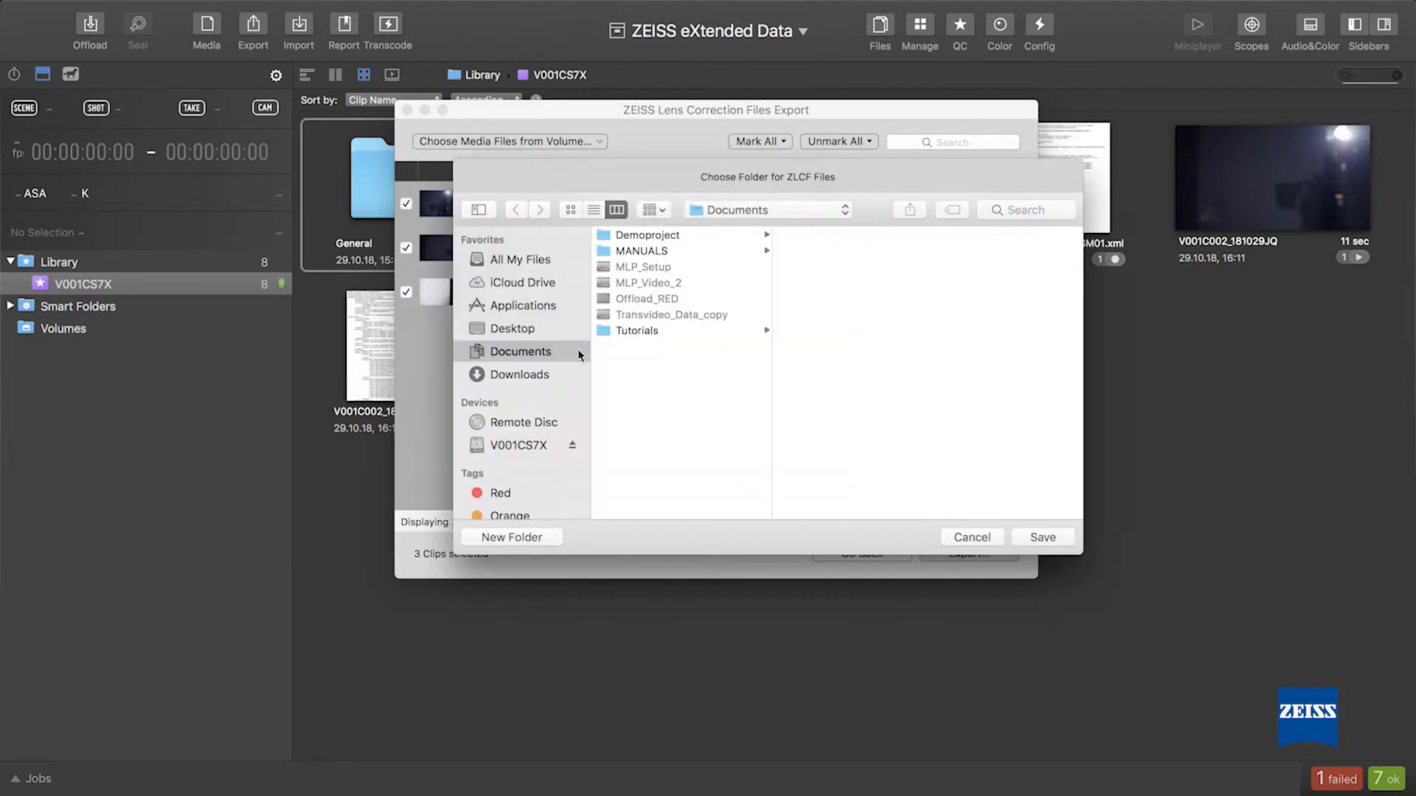
- Create a 'zlcf' folder in Desktop > Offload MLP and save the ZLCF files there
click(512, 327)
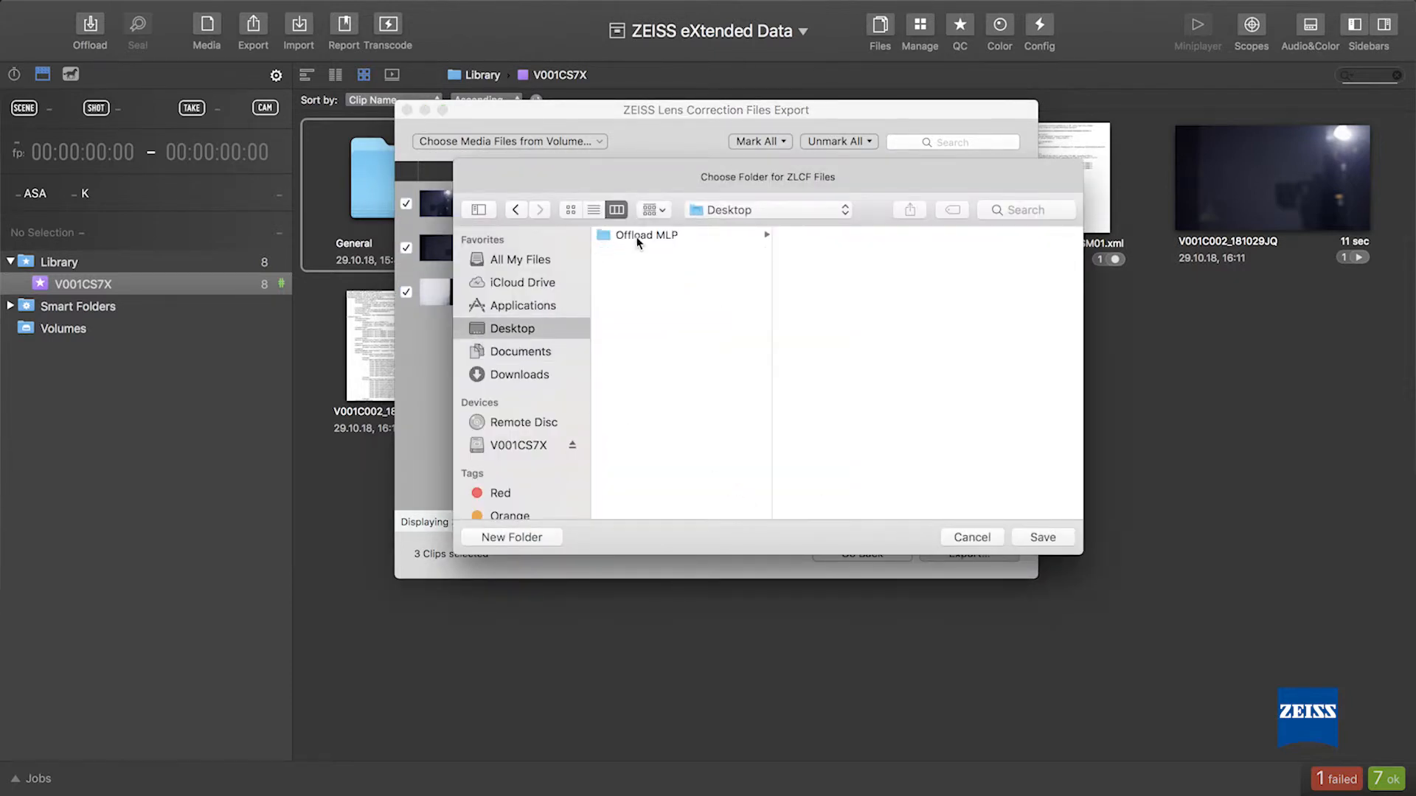
click(647, 235)
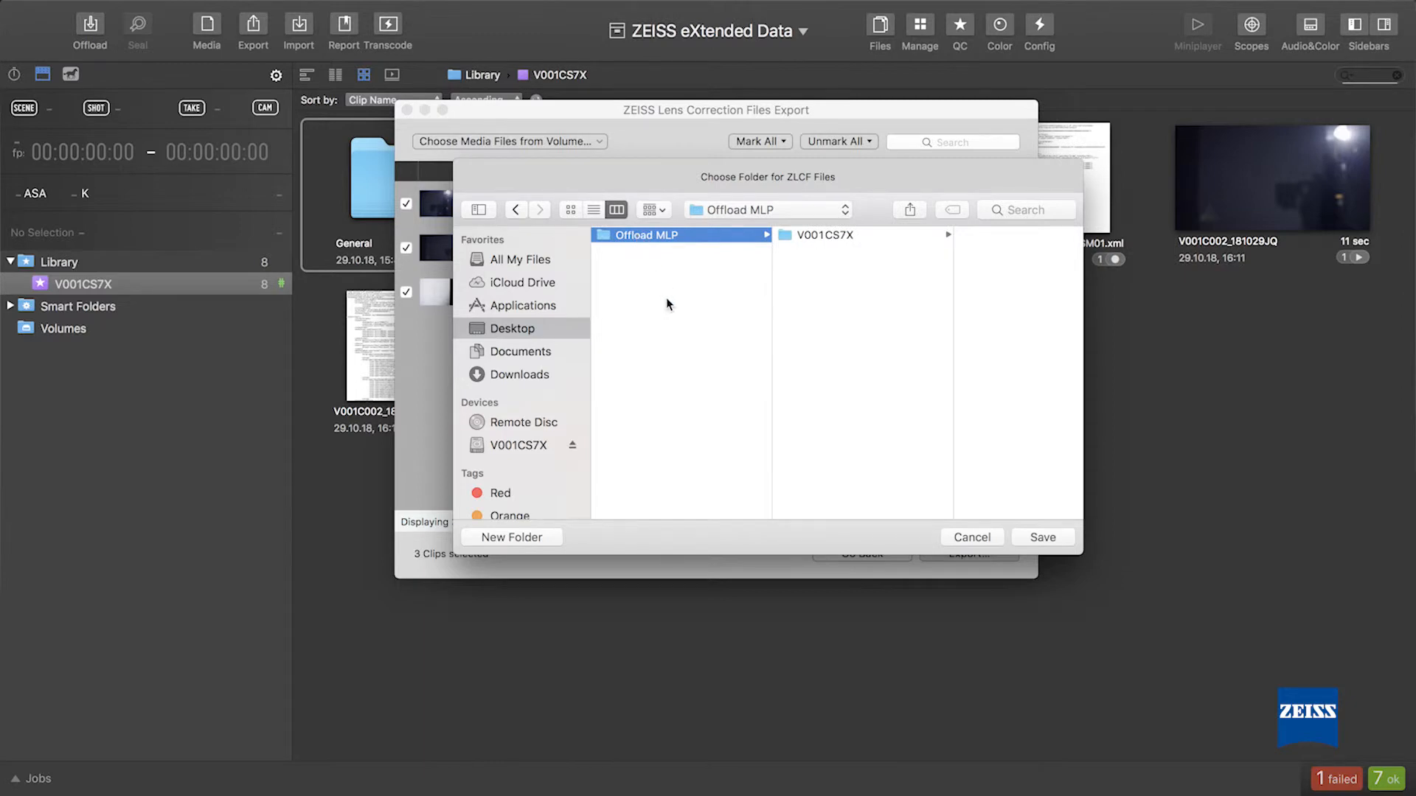
mouse_move(952, 312)
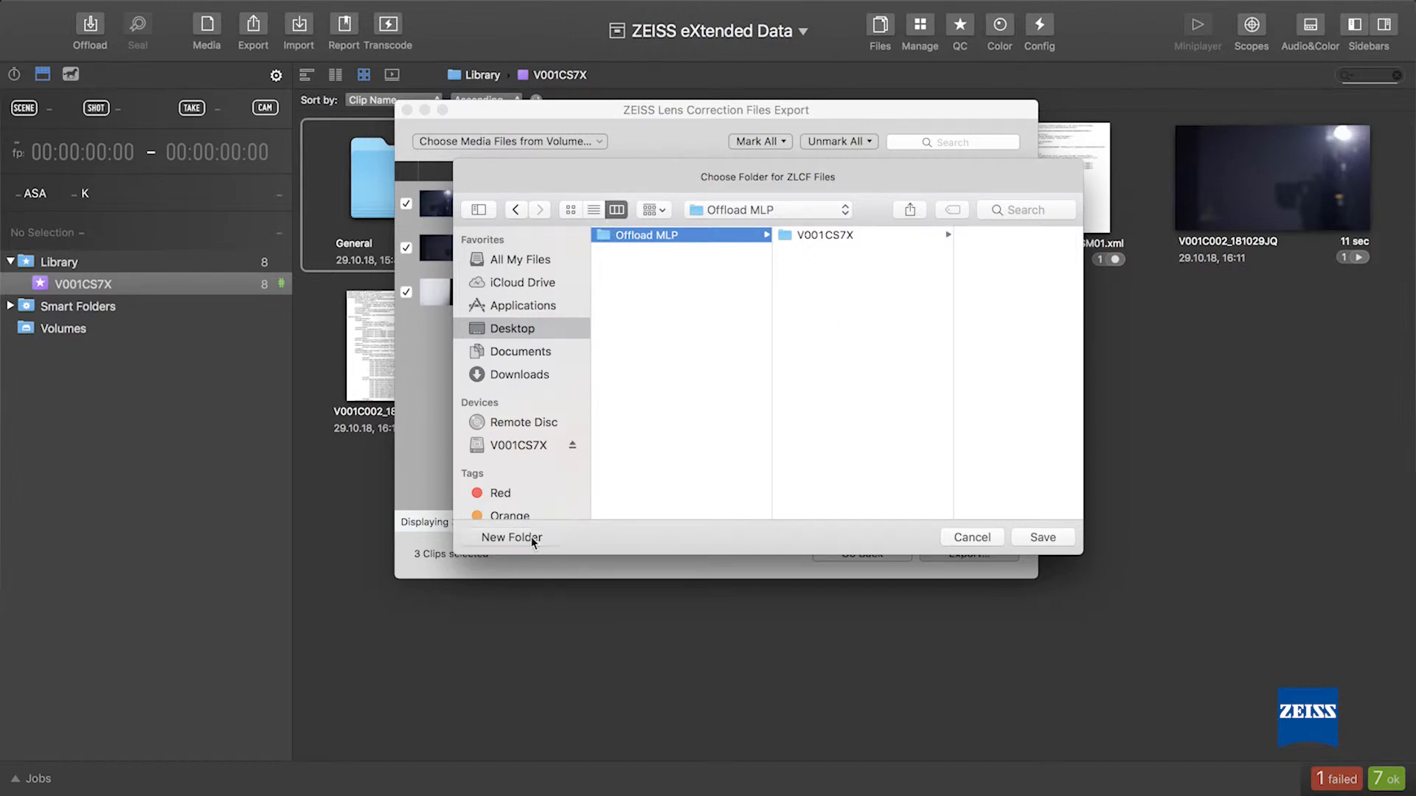
click(511, 538)
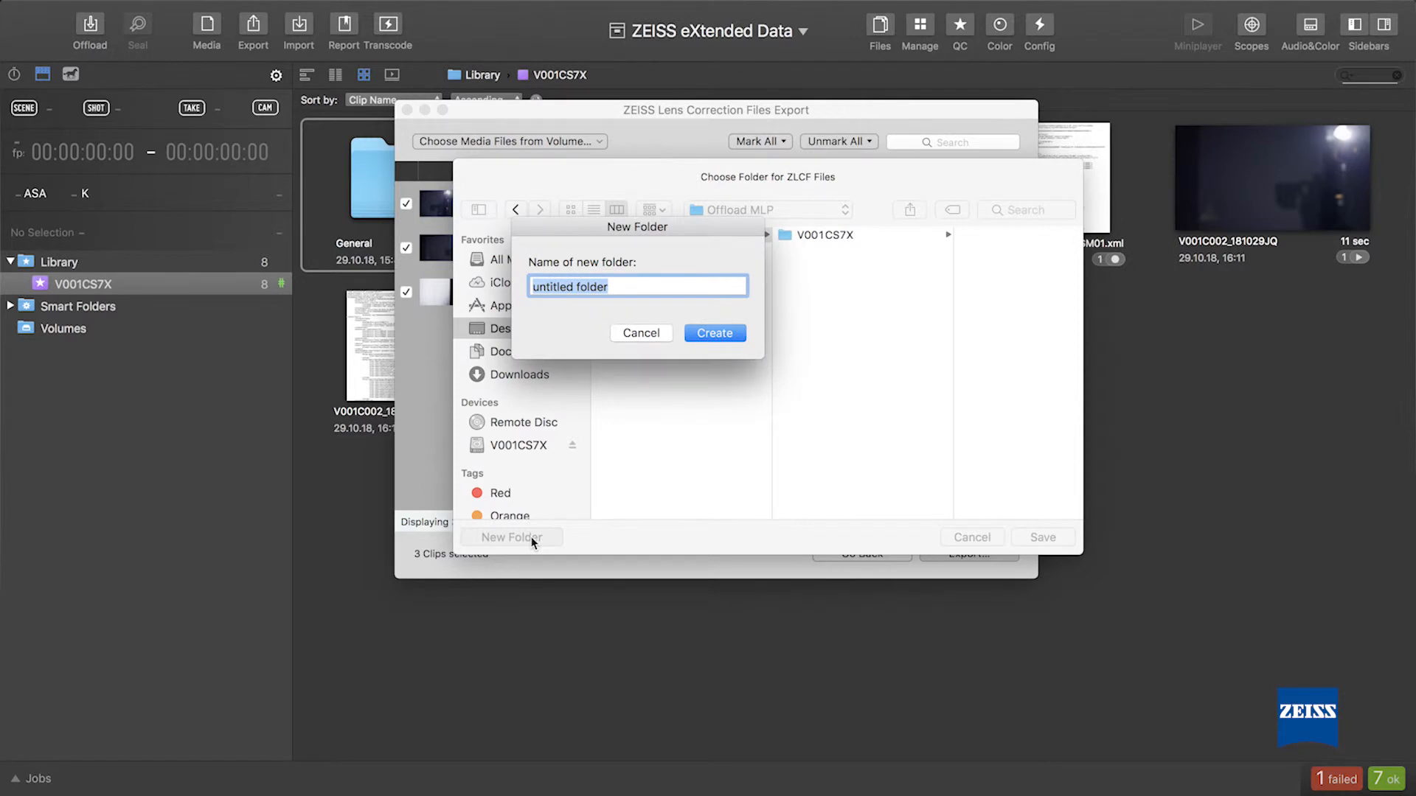
text(zlc)
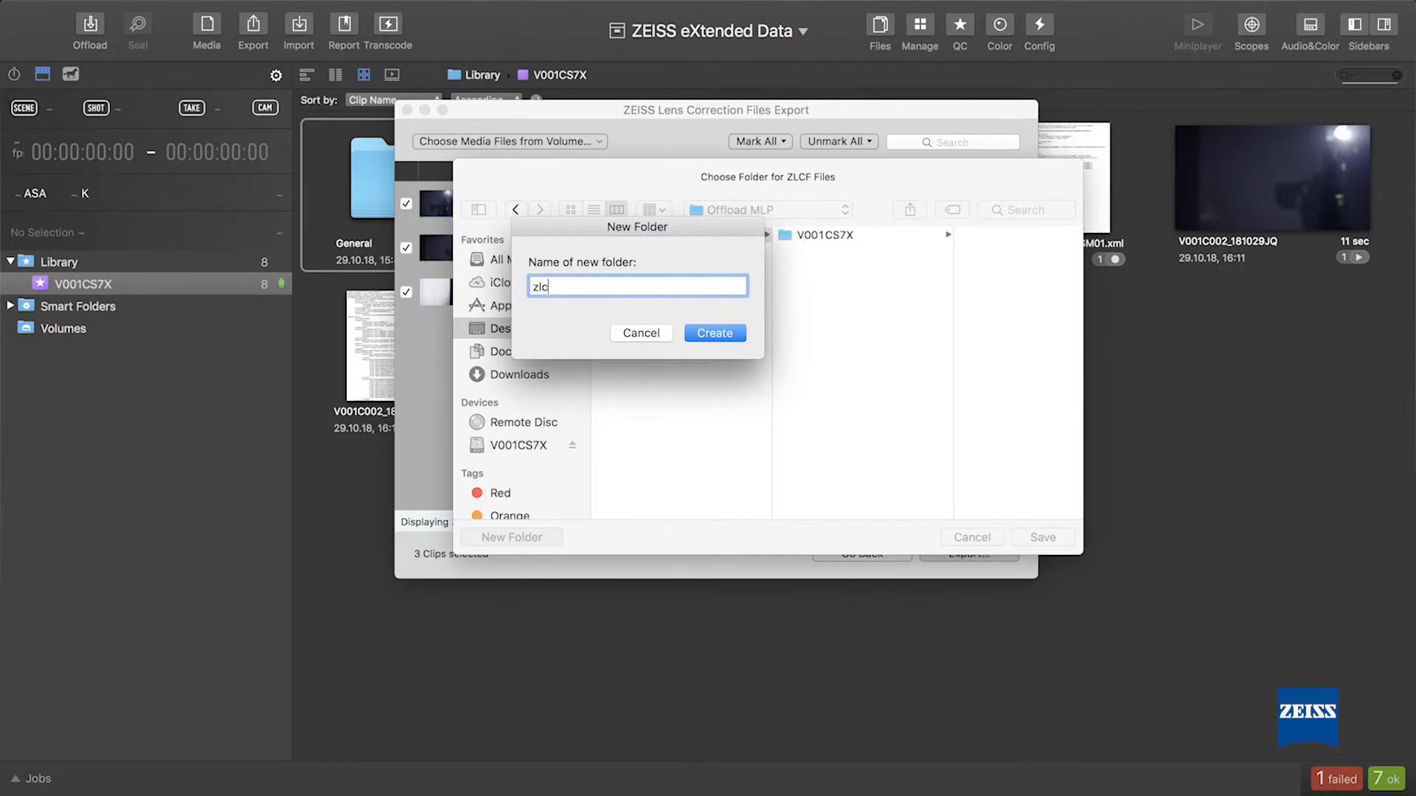
click(713, 333)
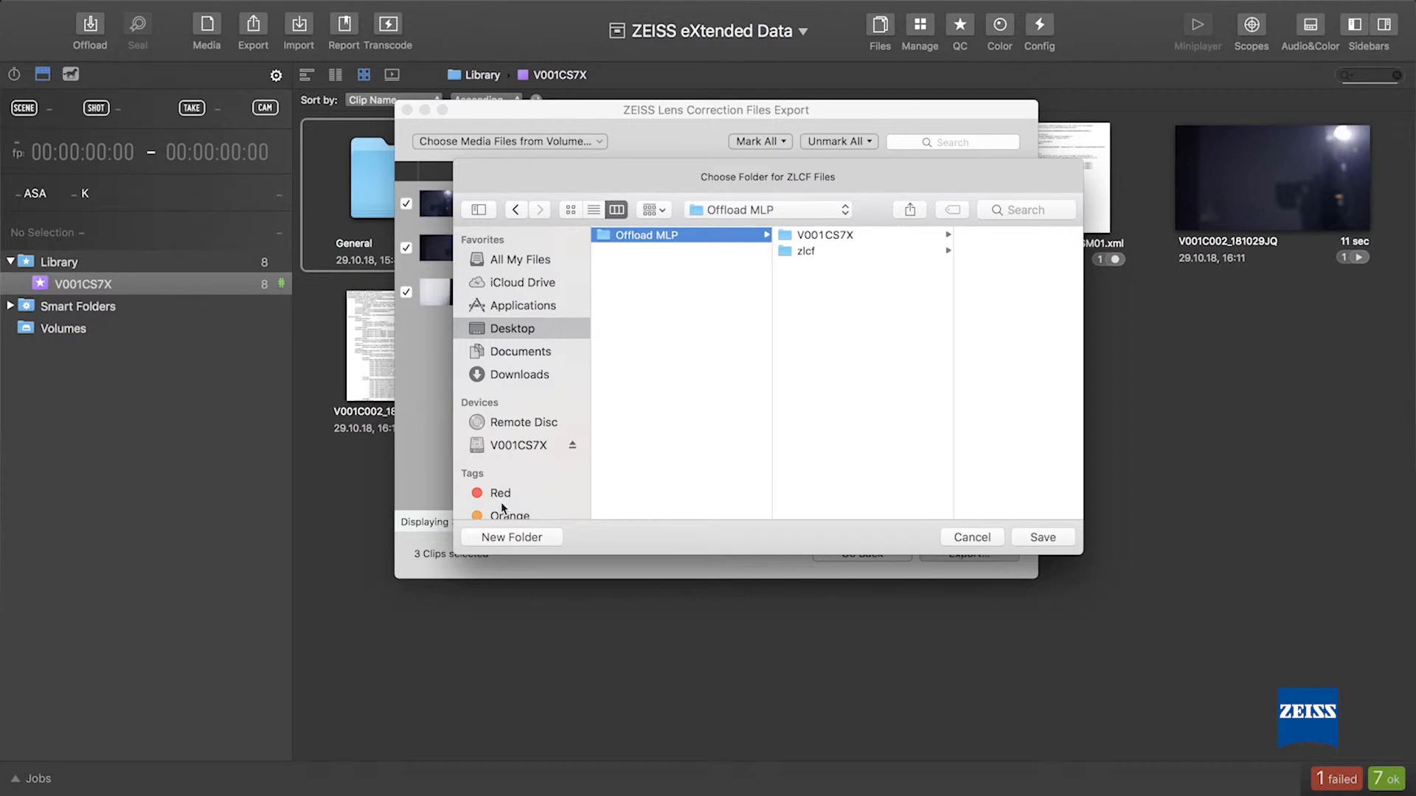
click(804, 250)
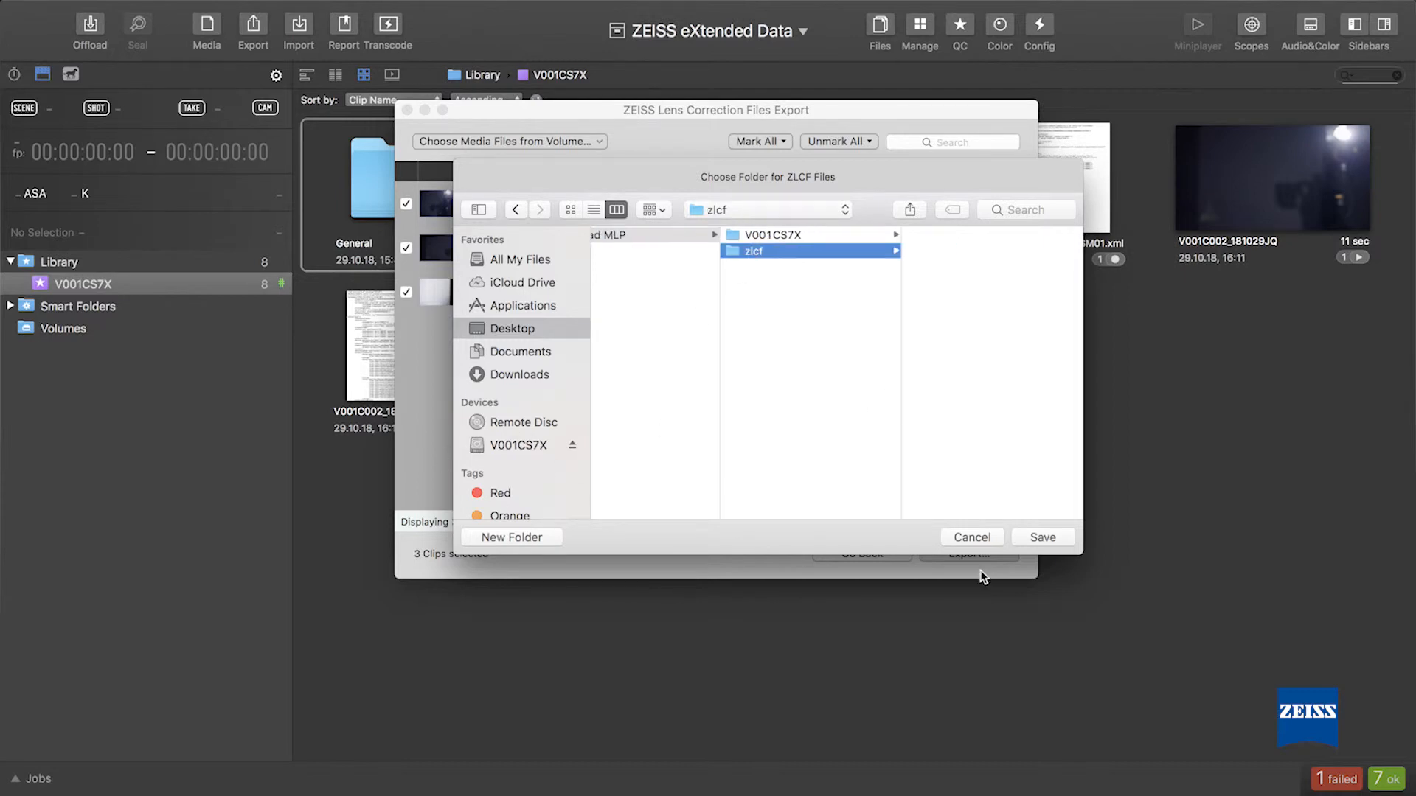
click(971, 537)
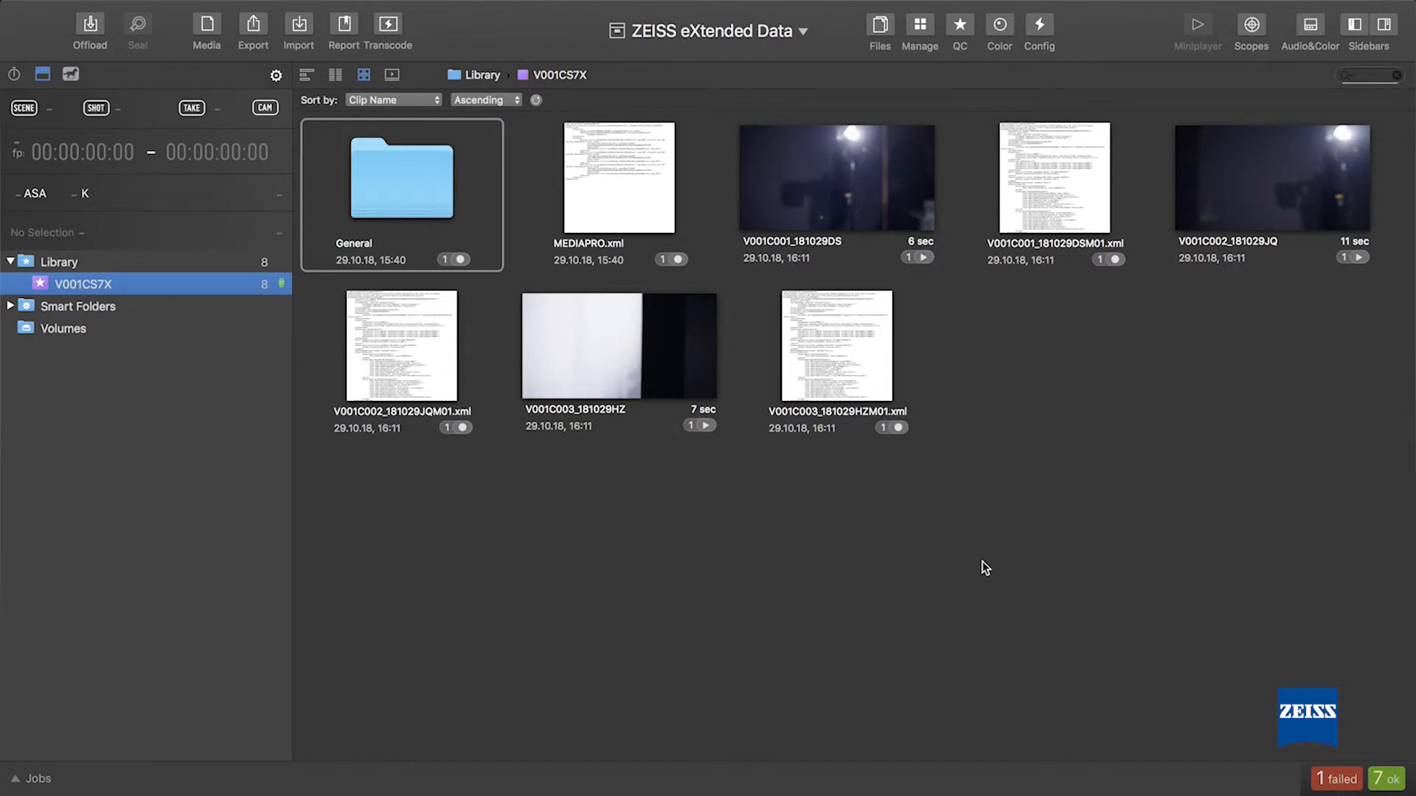
mouse_move(566, 60)
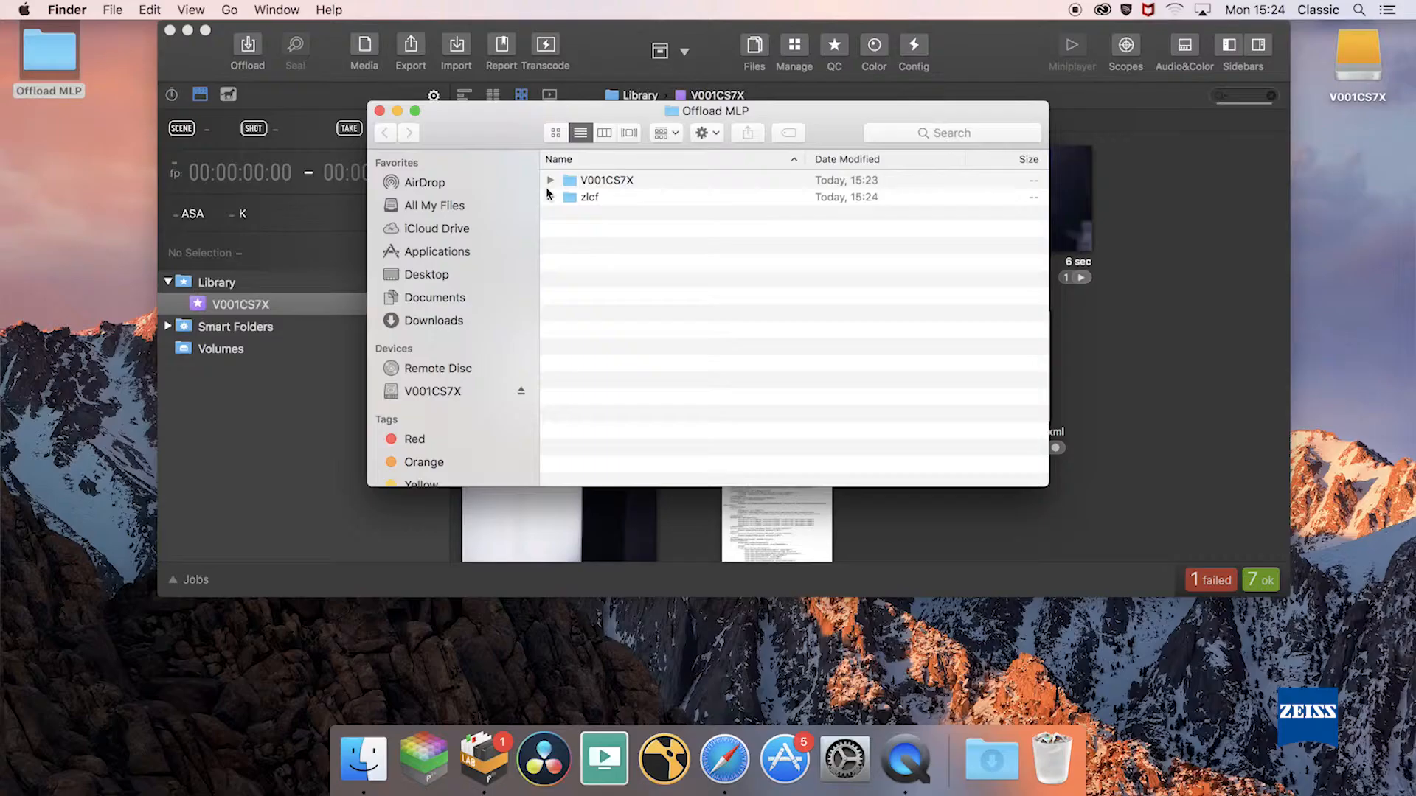
- Expand the zlcf and V001CS7X folders in Finder to view their contents
click(551, 197)
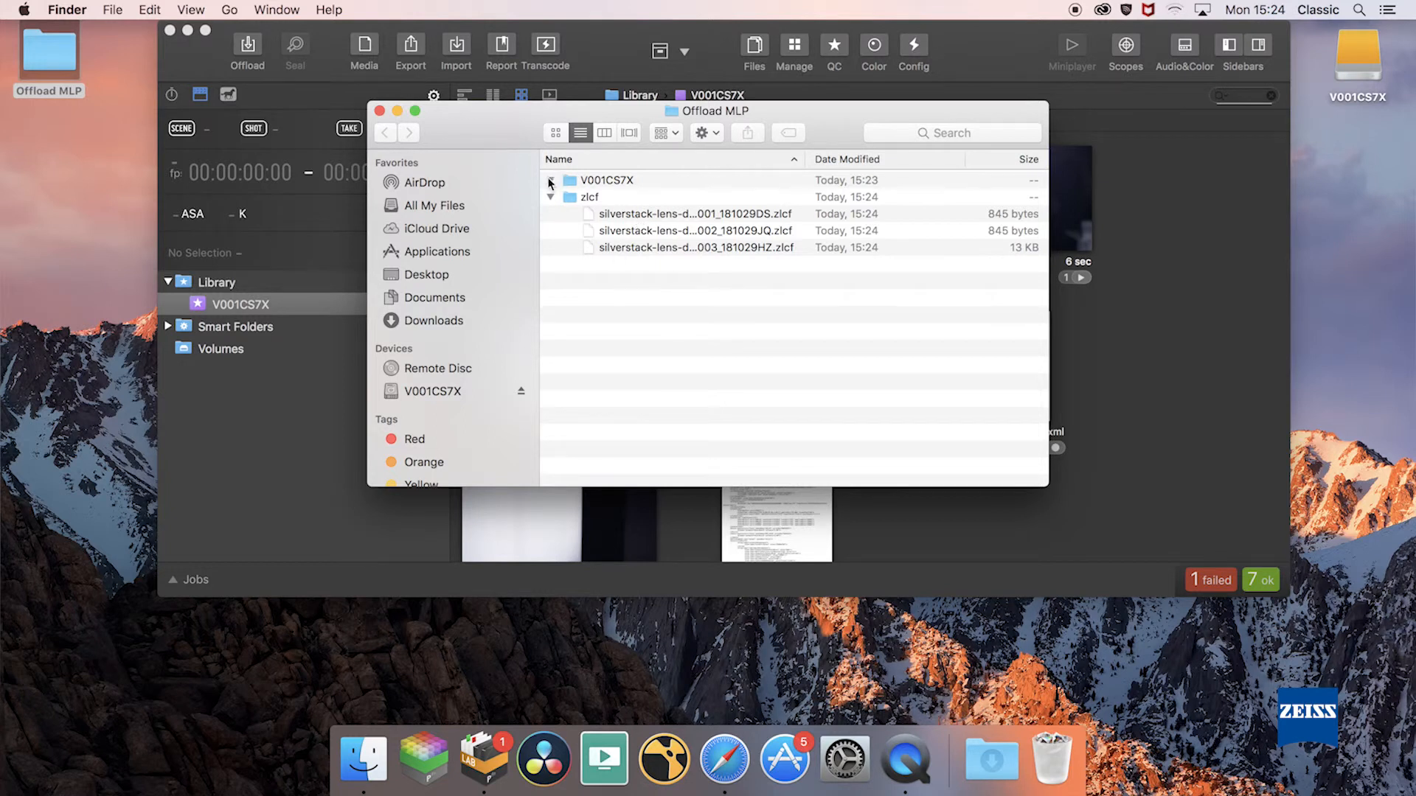
click(550, 180)
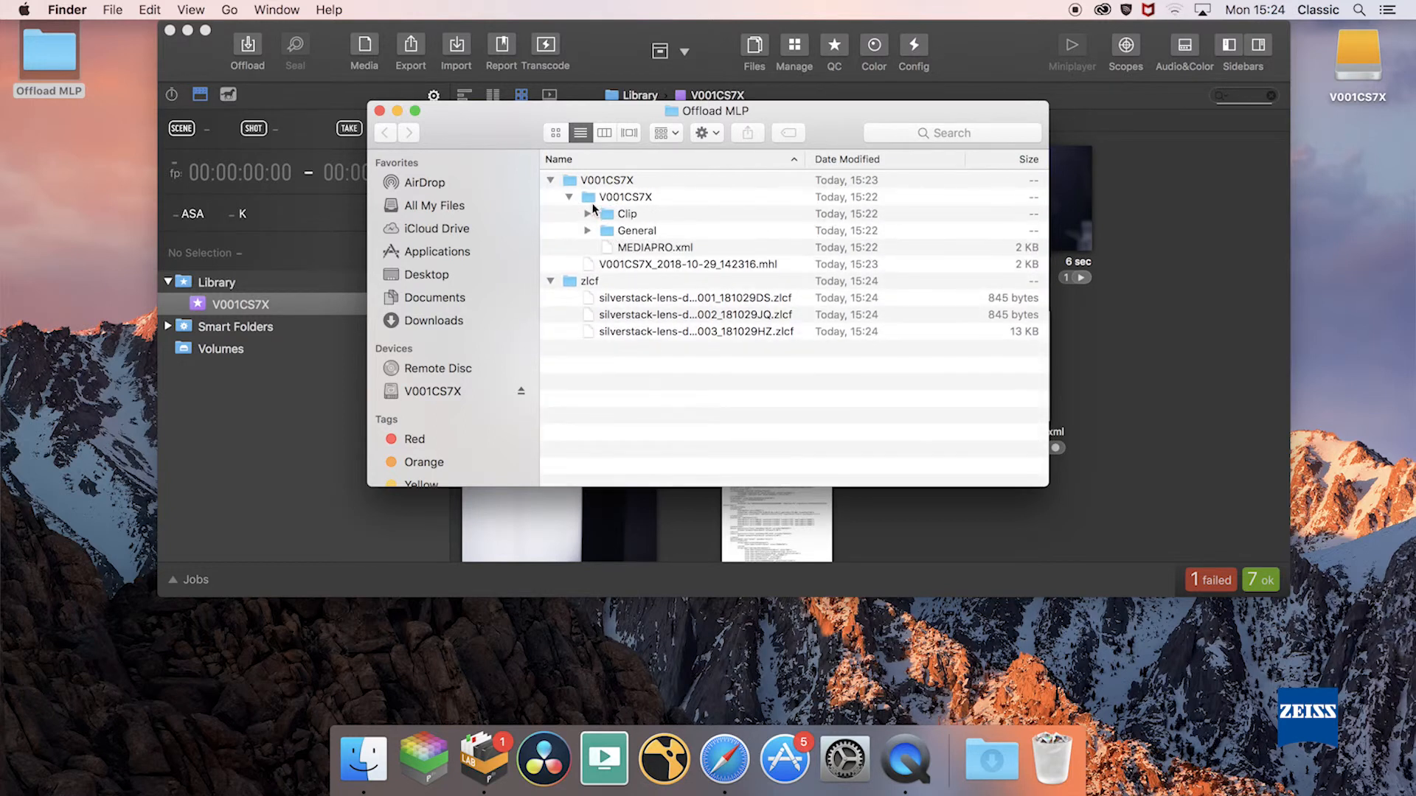